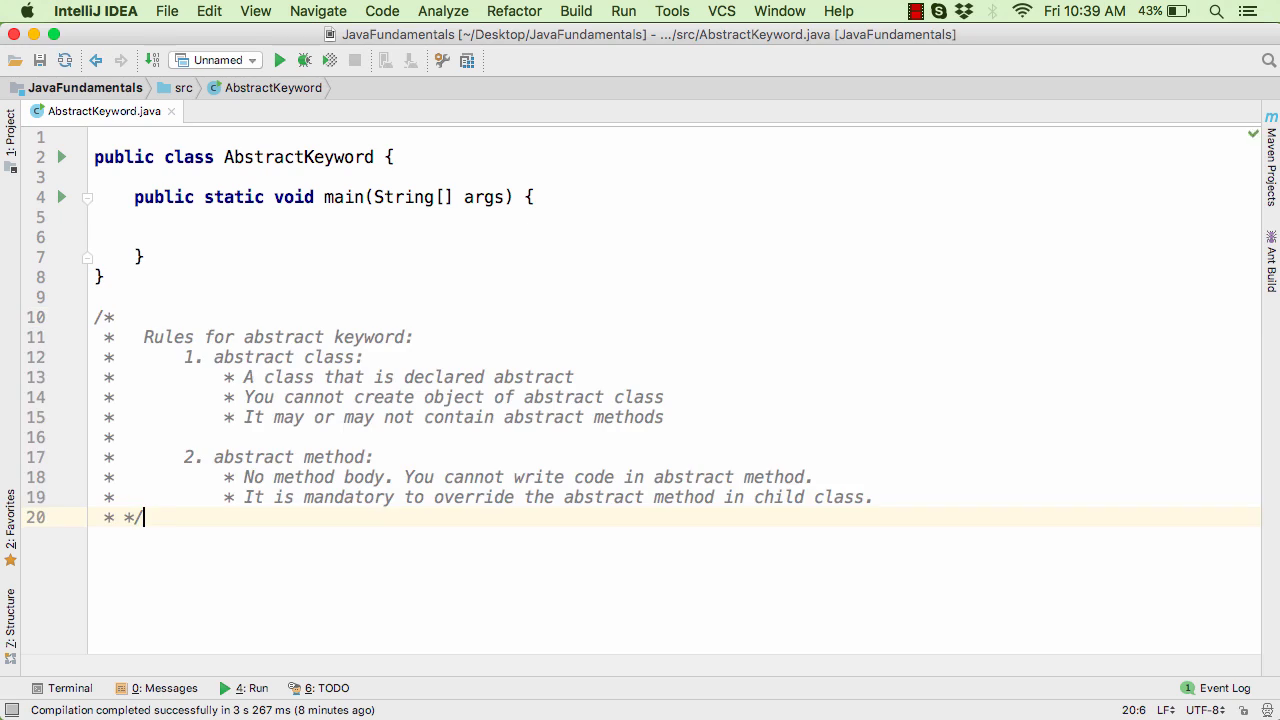
# Step: Declare 'abstract class Animal {' below the AbstractKeyword class
pyautogui.click(100, 276)
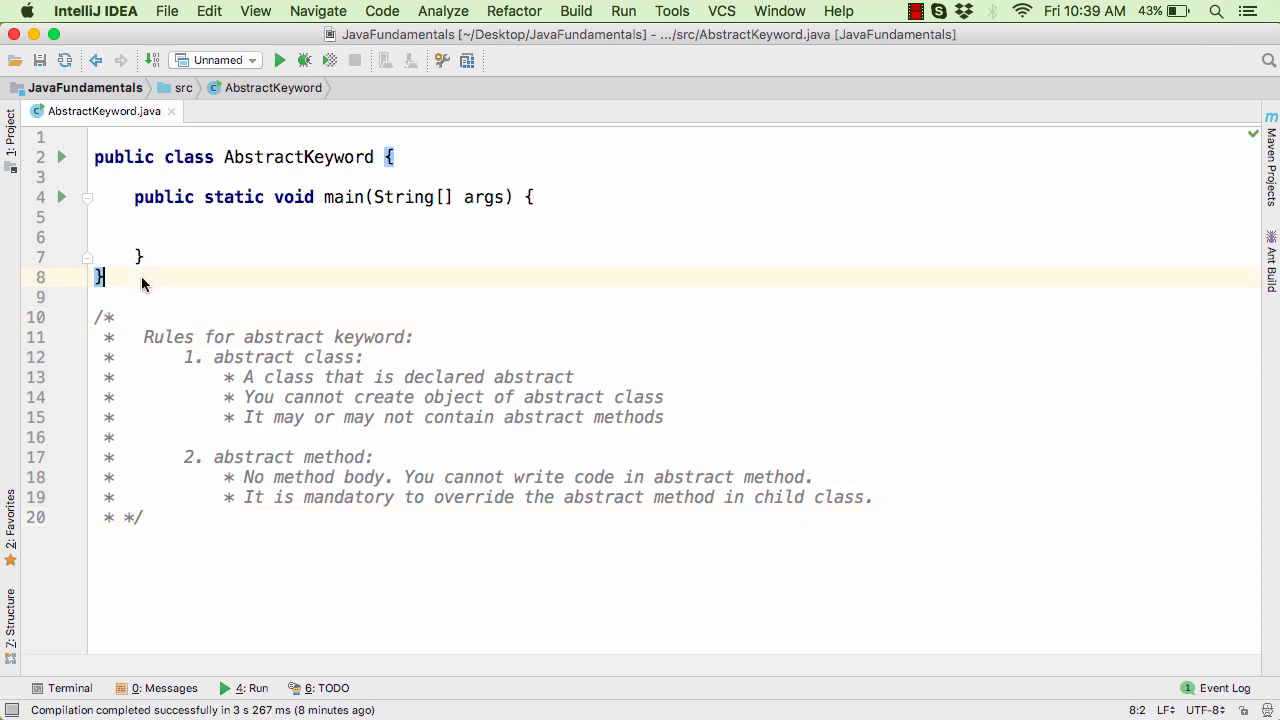
pyautogui.write('c')
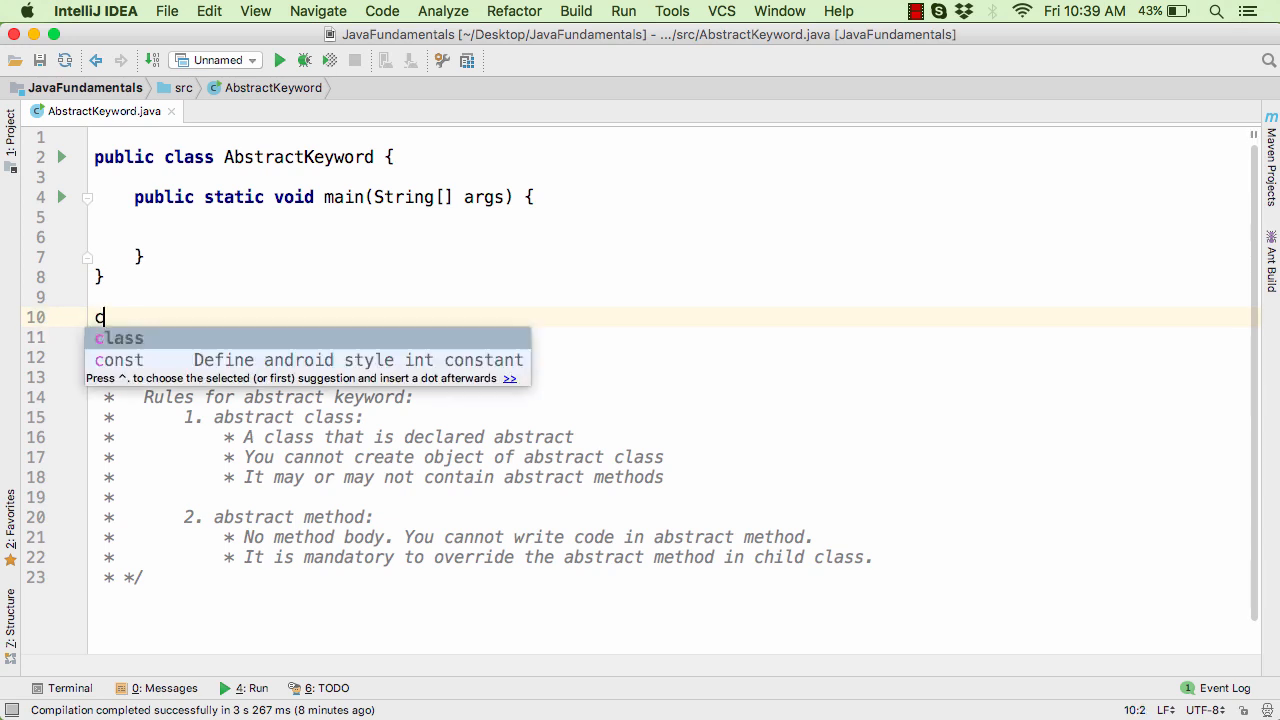
pyautogui.write('lass Animal {')
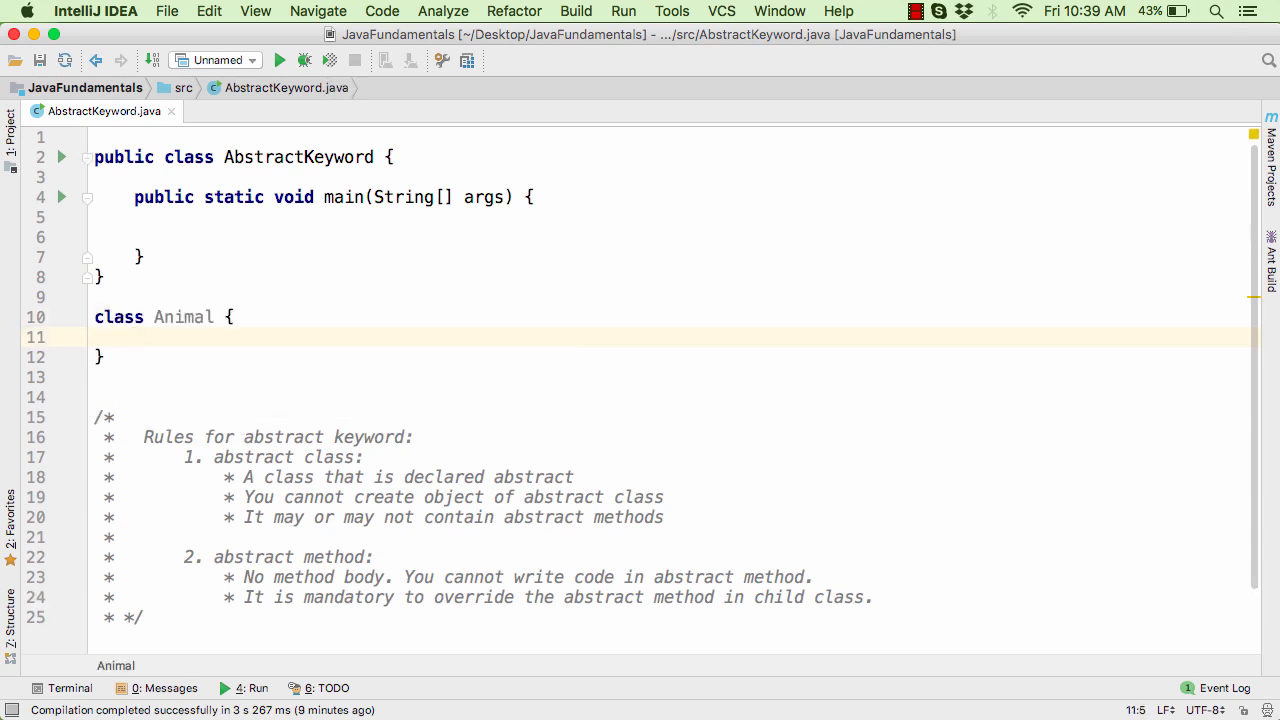
pyautogui.click(130, 316)
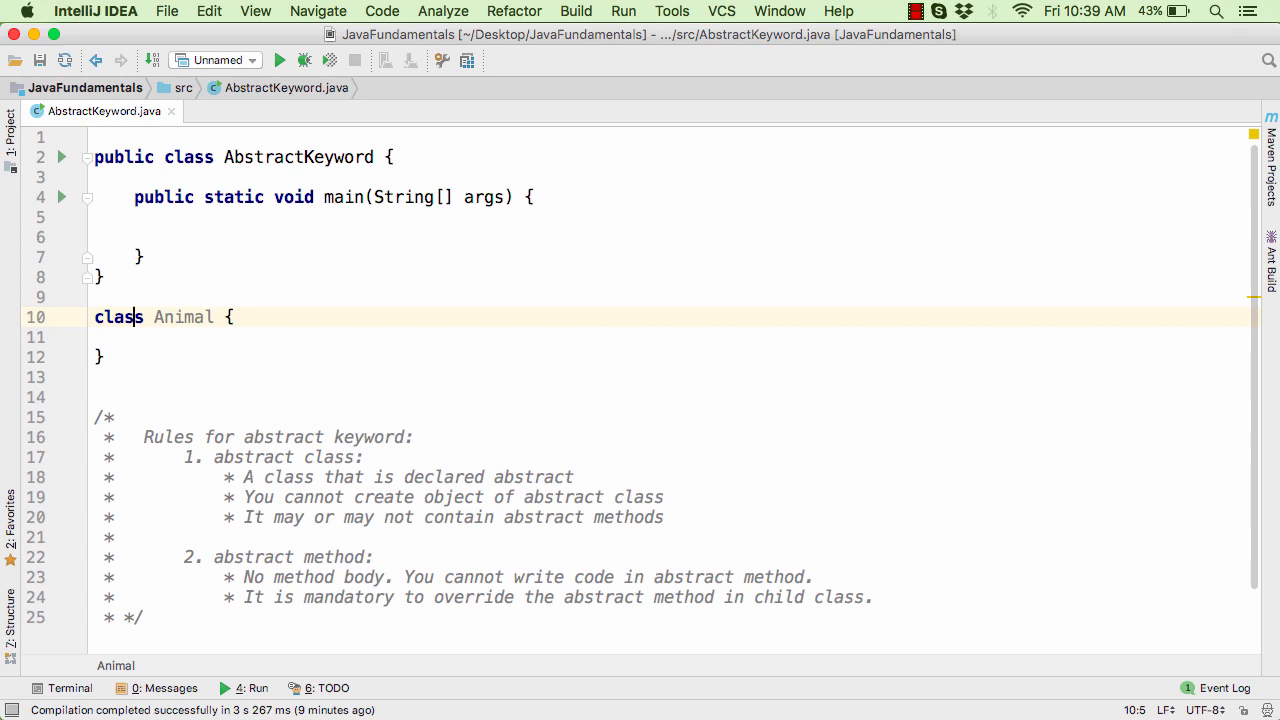
pyautogui.write('abstract')
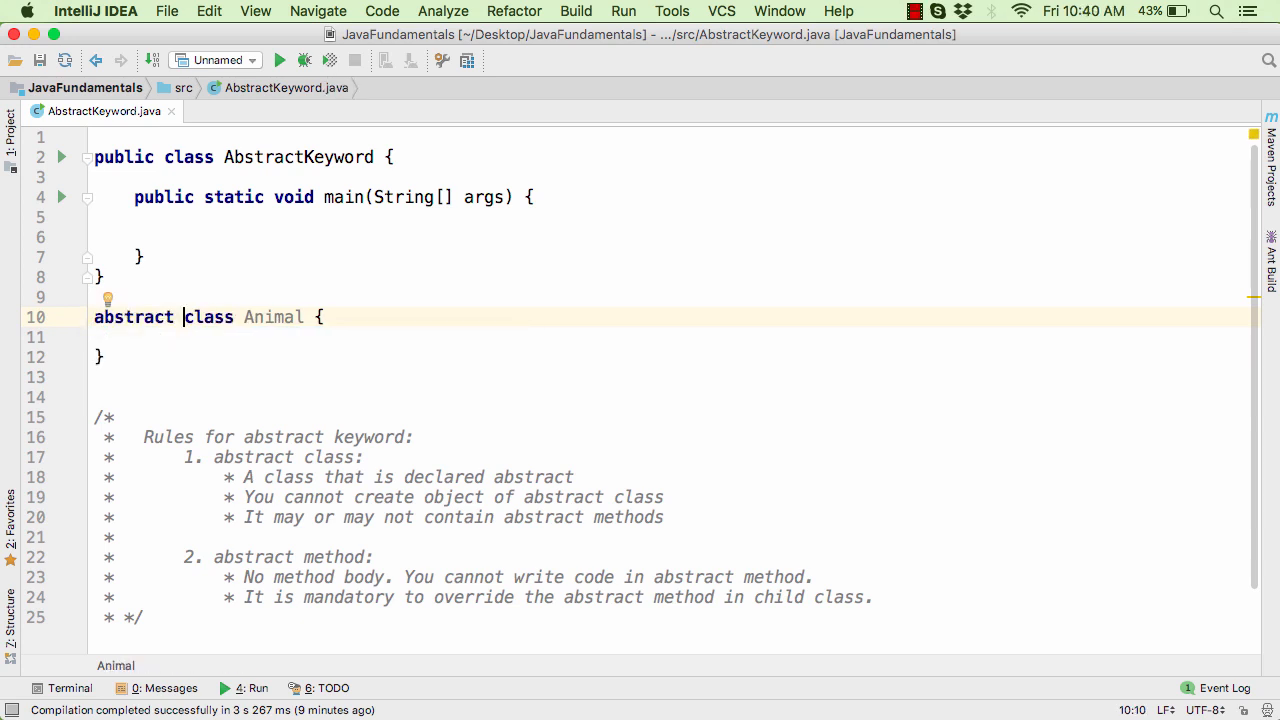
pyautogui.moveTo(232, 328)
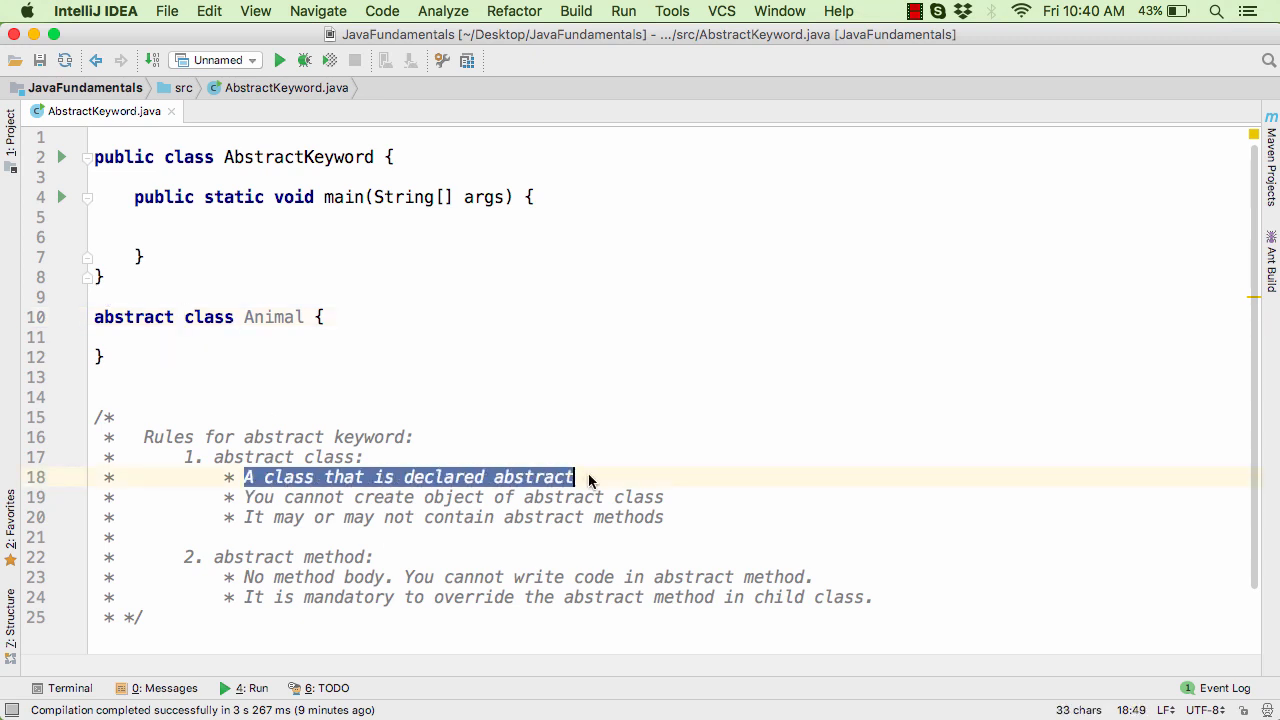
# Step: Highlight the rule about not creating objects and place the caret in main
pyautogui.click(248, 496)
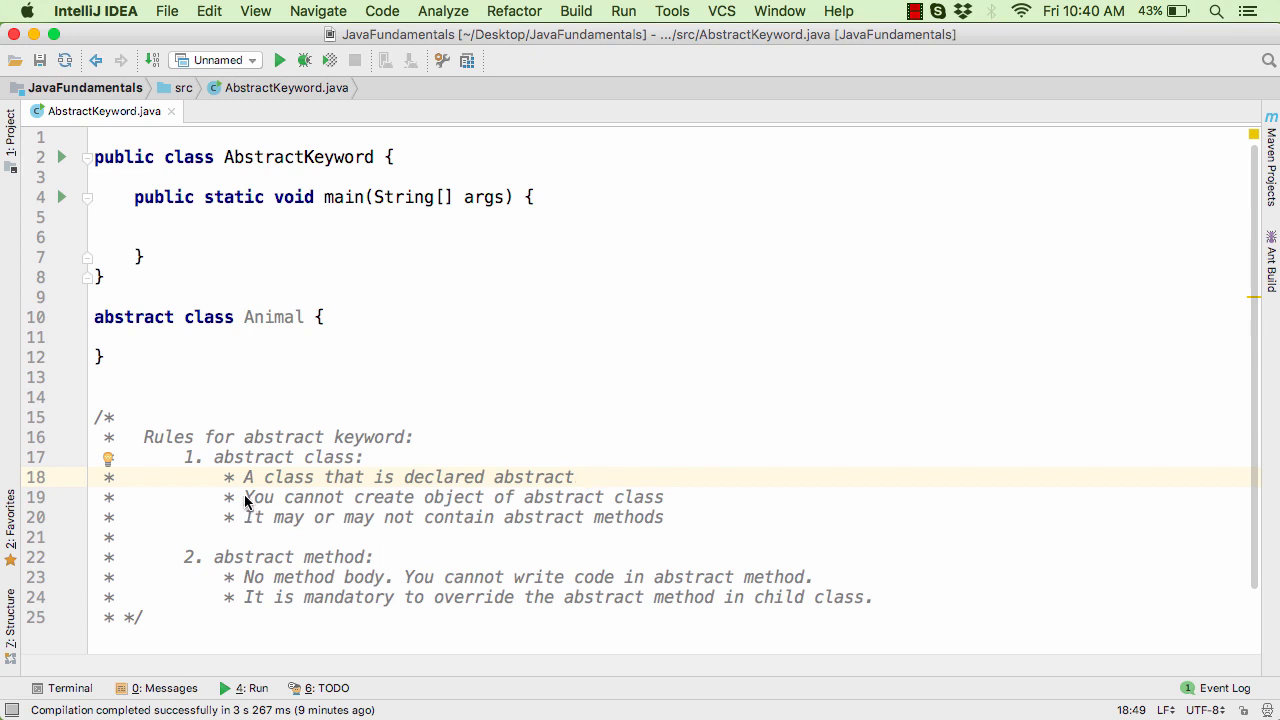
pyautogui.tripleClick(450, 496)
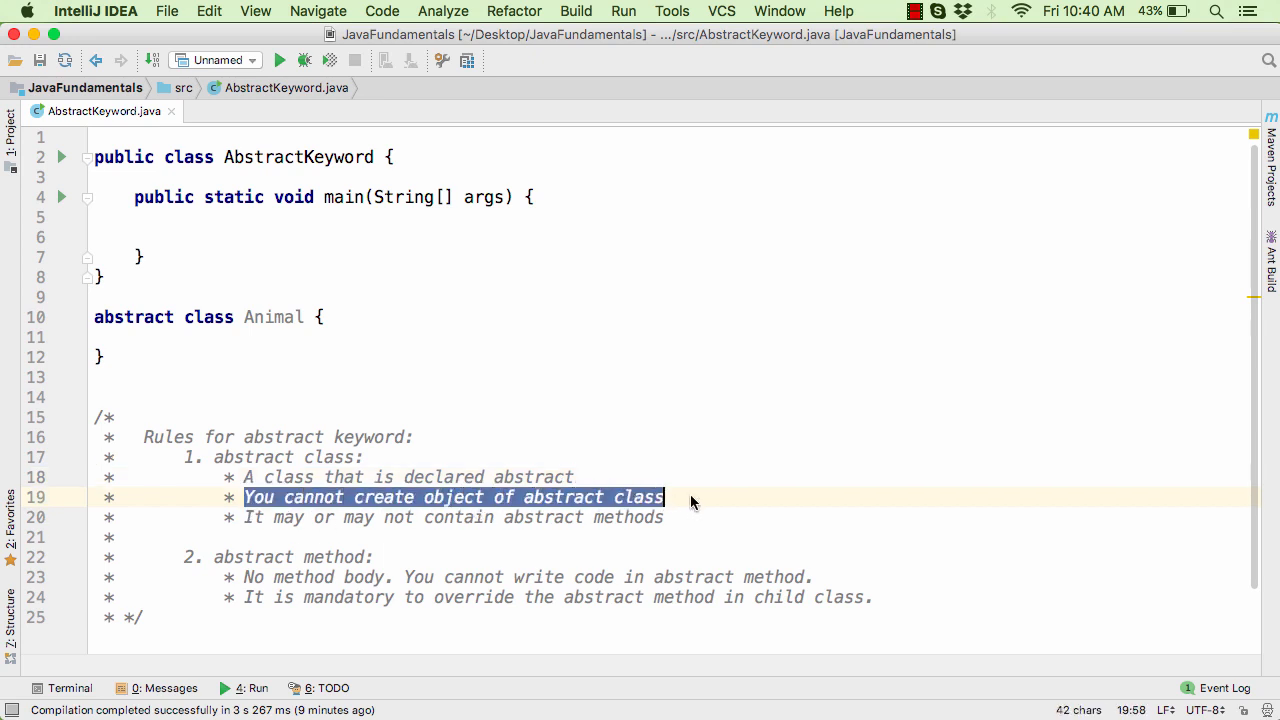
pyautogui.click(270, 236)
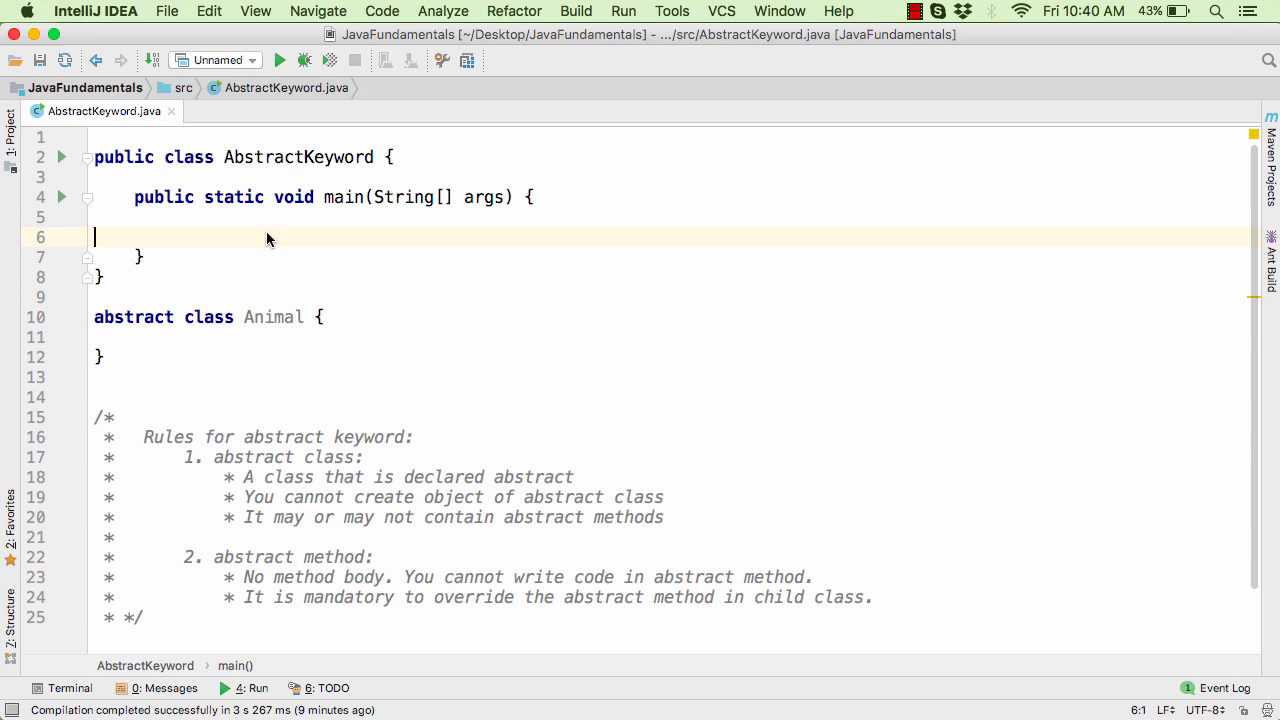
# Step: Add 'new Animal(); // Not Allowed. Cannot create objects of abstract class.' in main and comment it out
pyautogui.write('new')
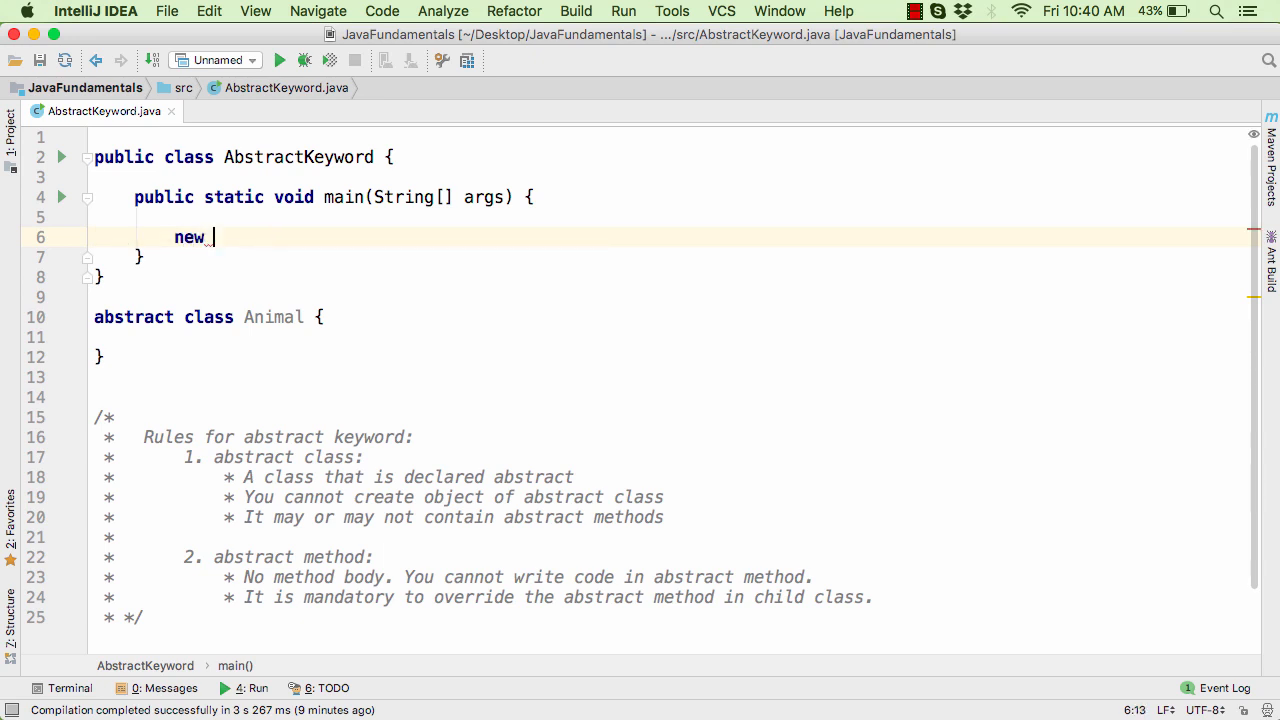
pyautogui.write('Animal()')
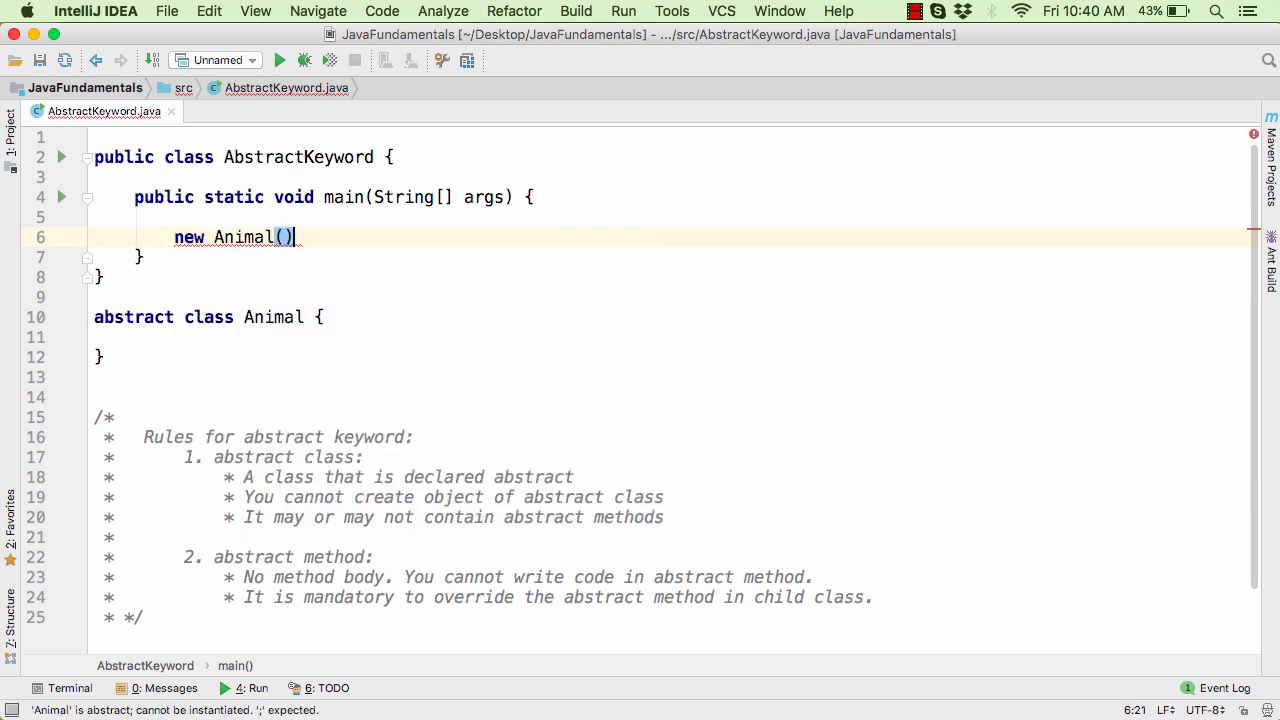
pyautogui.write(';')
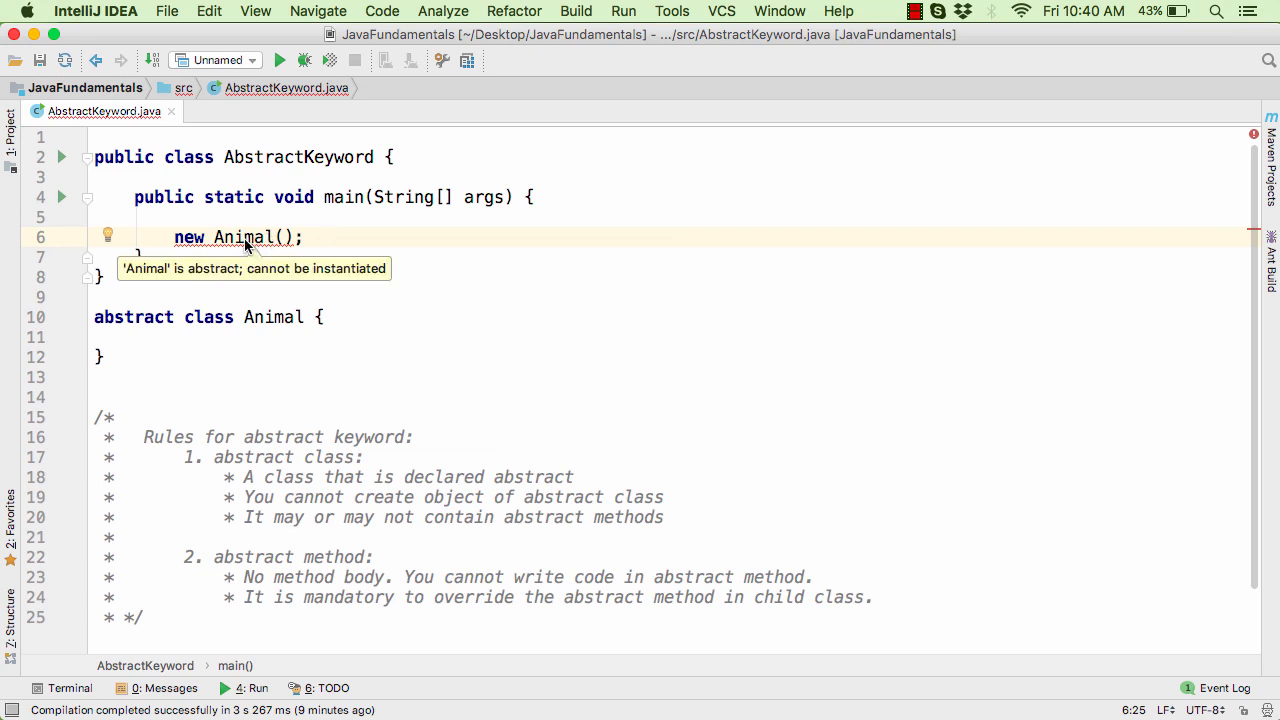
pyautogui.moveTo(336, 238)
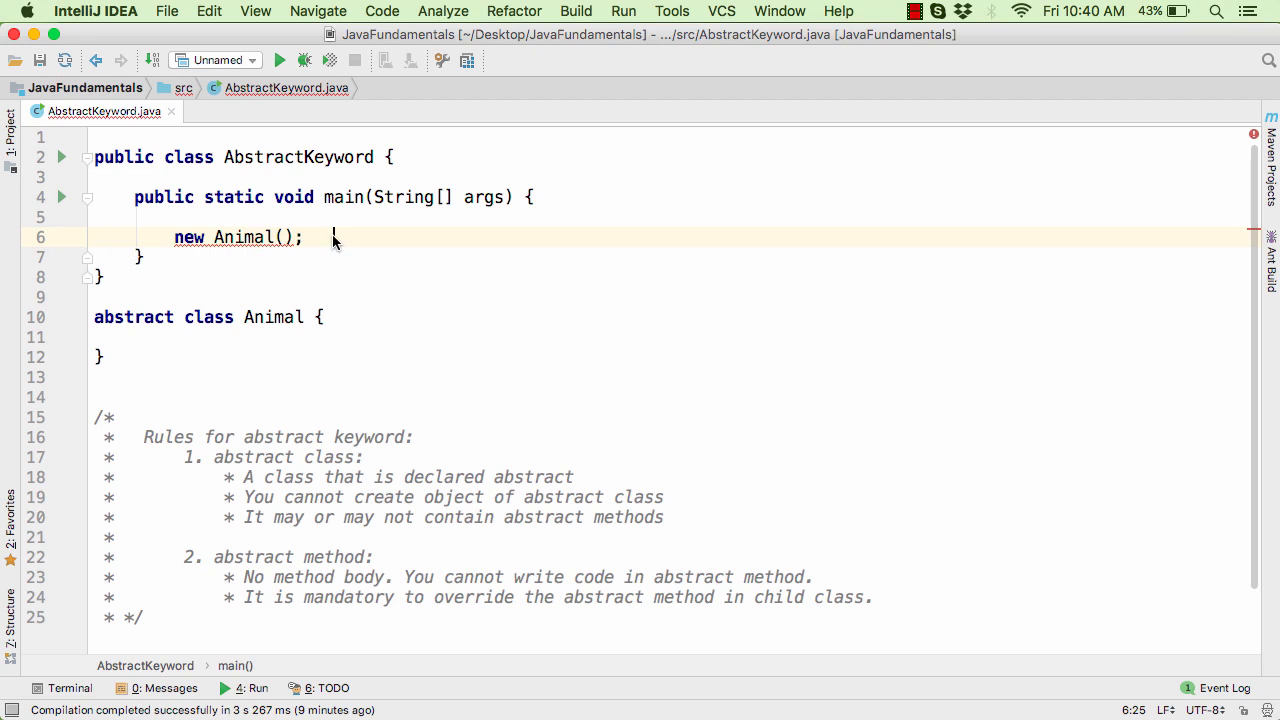
pyautogui.write('// Not Allowed. Cannot create objects of abstract class.')
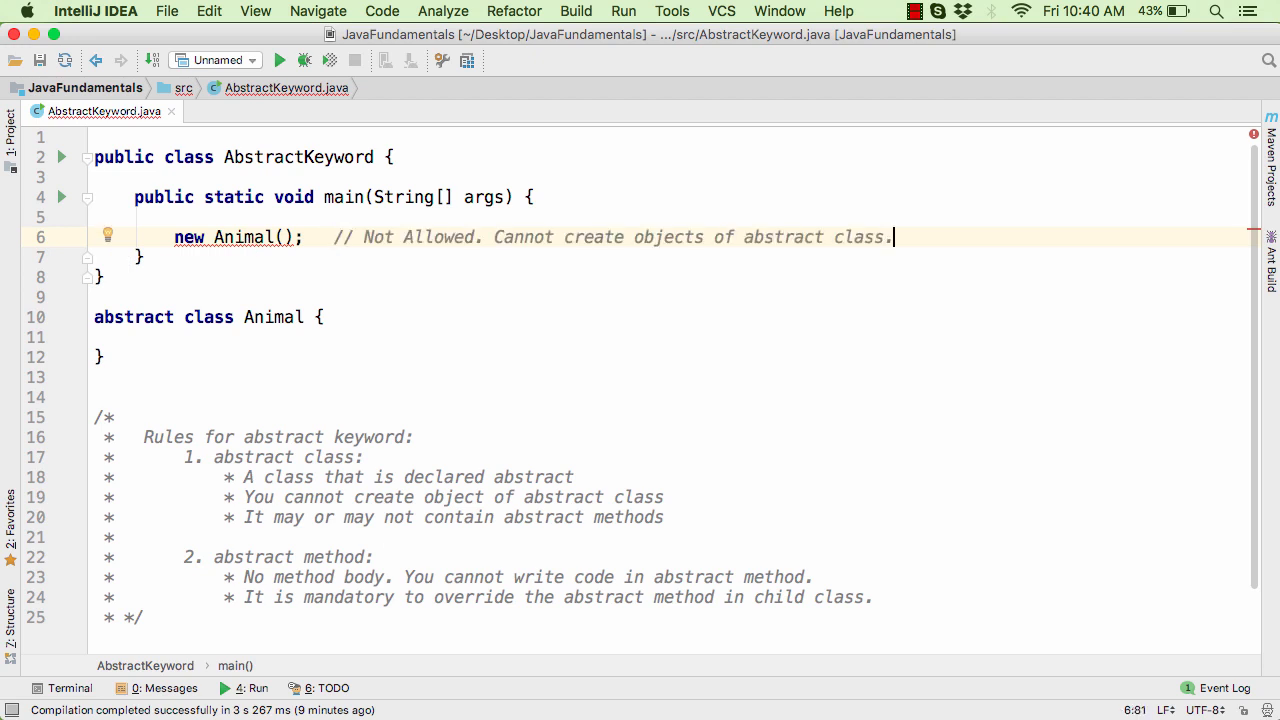
pyautogui.click(240, 236)
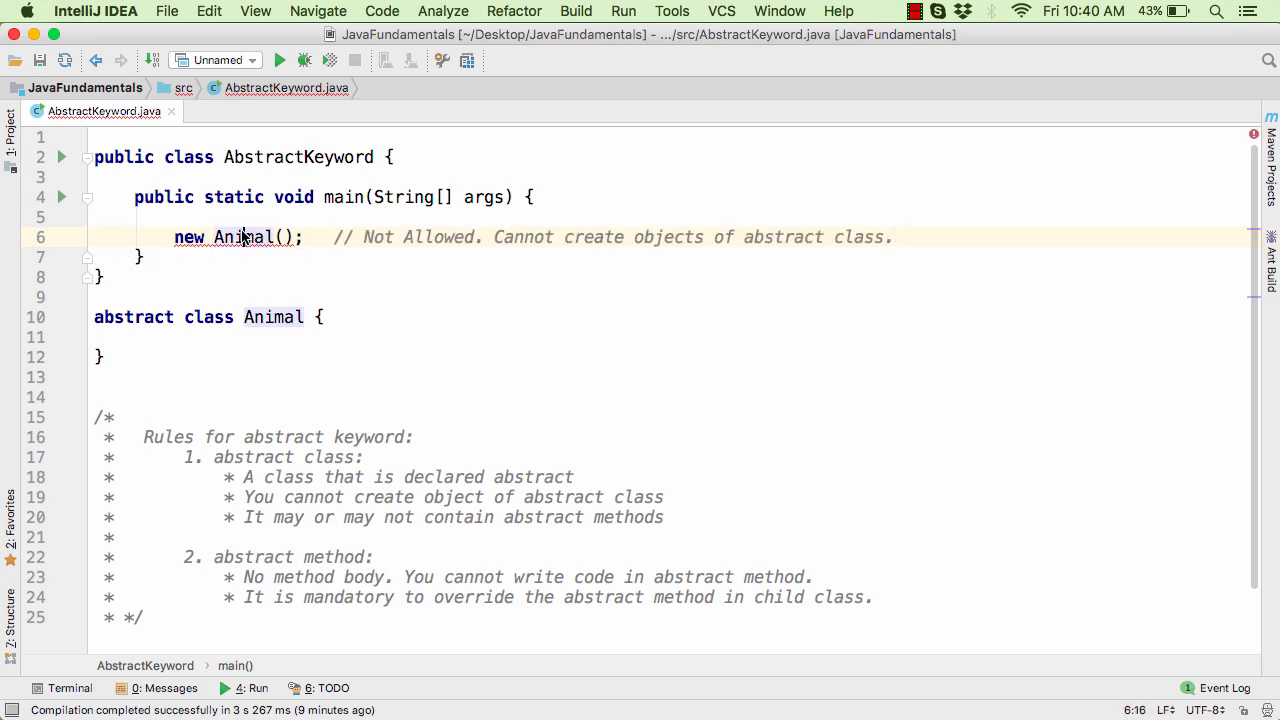
pyautogui.press('cmd+/')
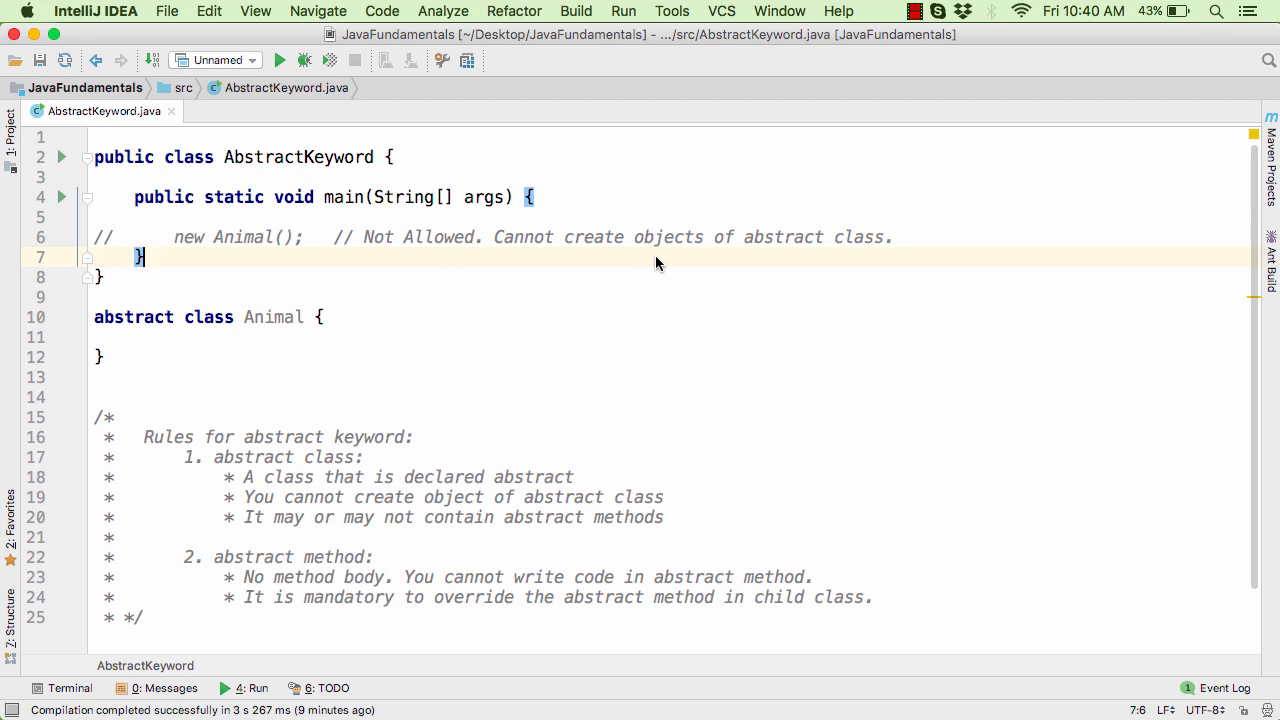
pyautogui.moveTo(168, 318)
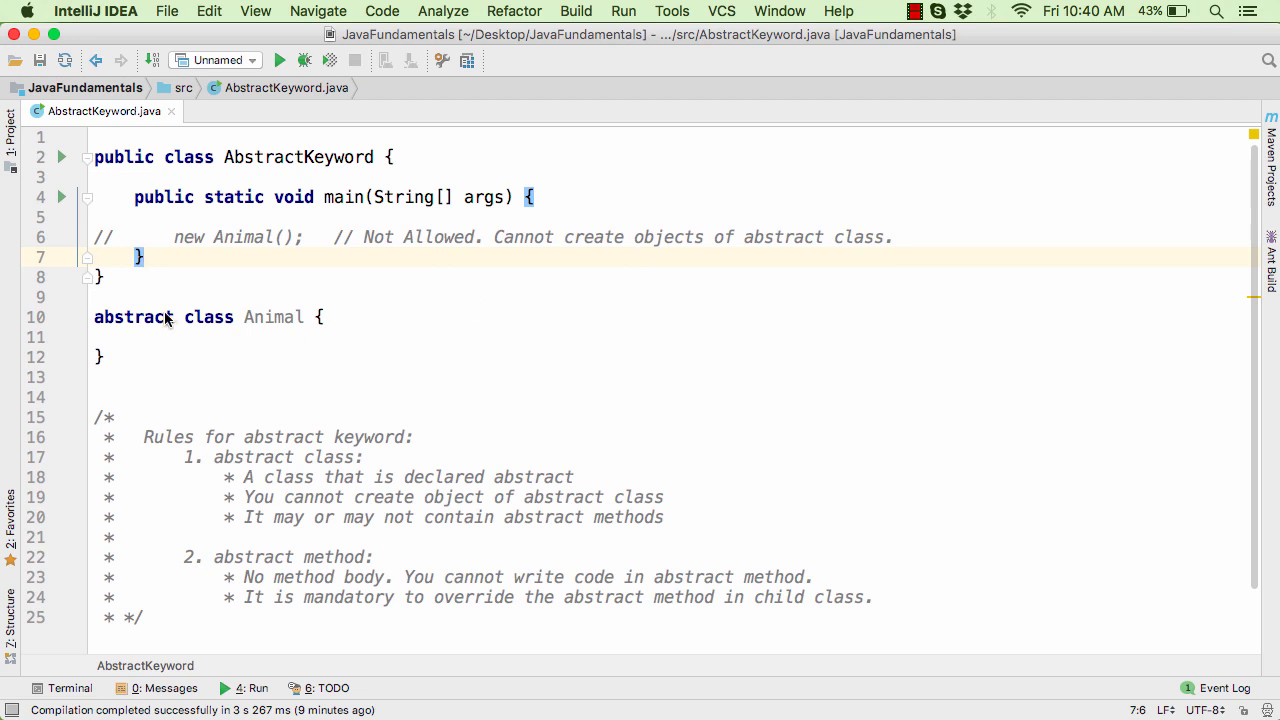
# Step: Add public void run() printing "Animal is running" inside Animal, highlighting its parts
pyautogui.click(196, 336)
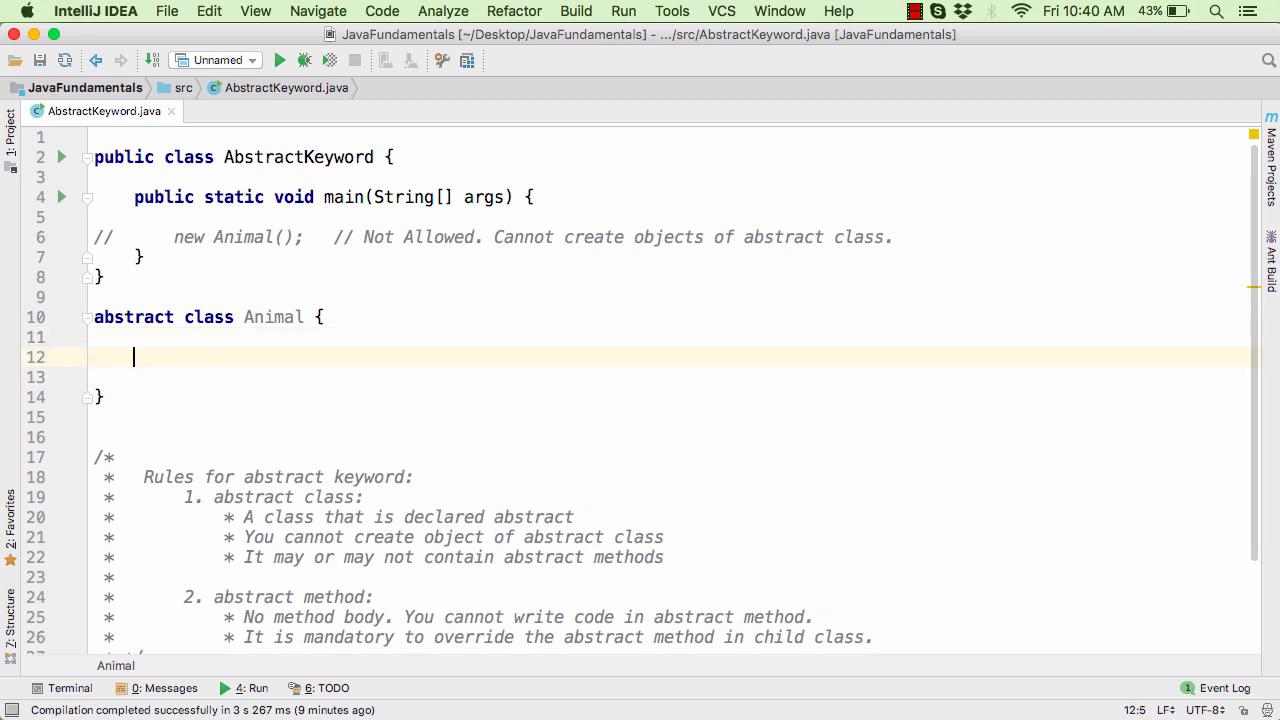
pyautogui.write('public void run() {')
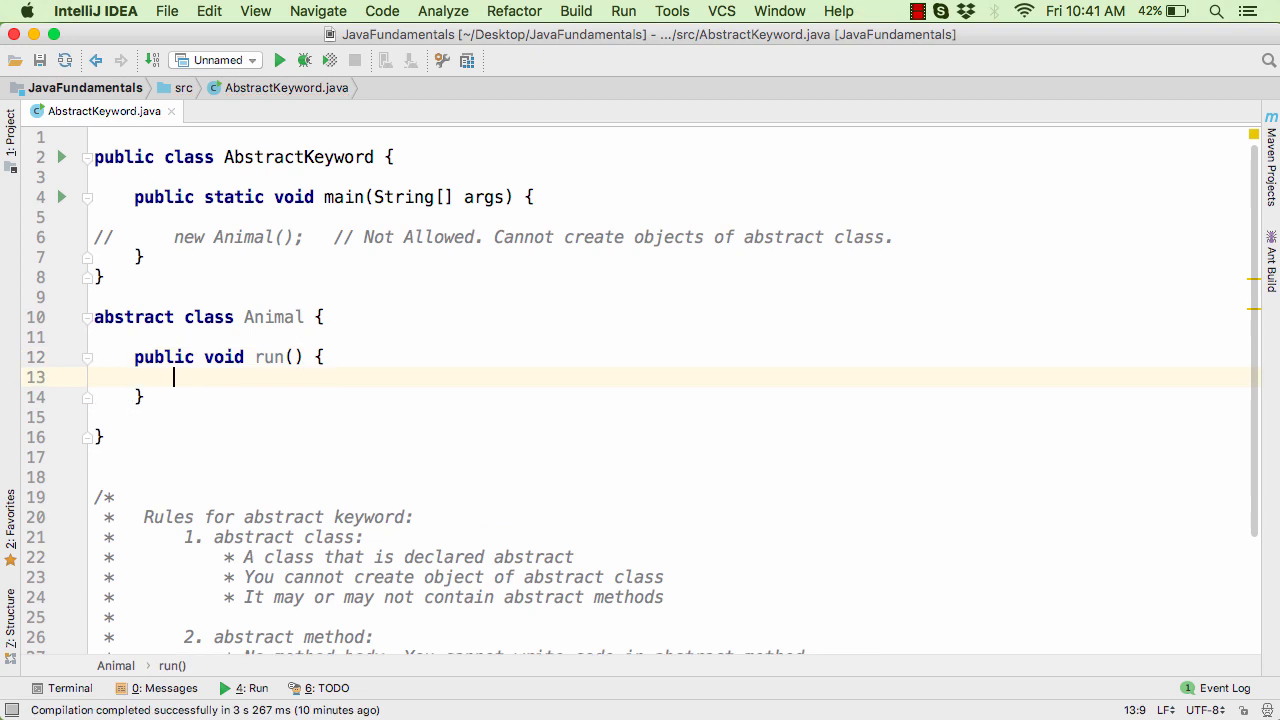
pyautogui.write('System.out.println("Animal is running");')
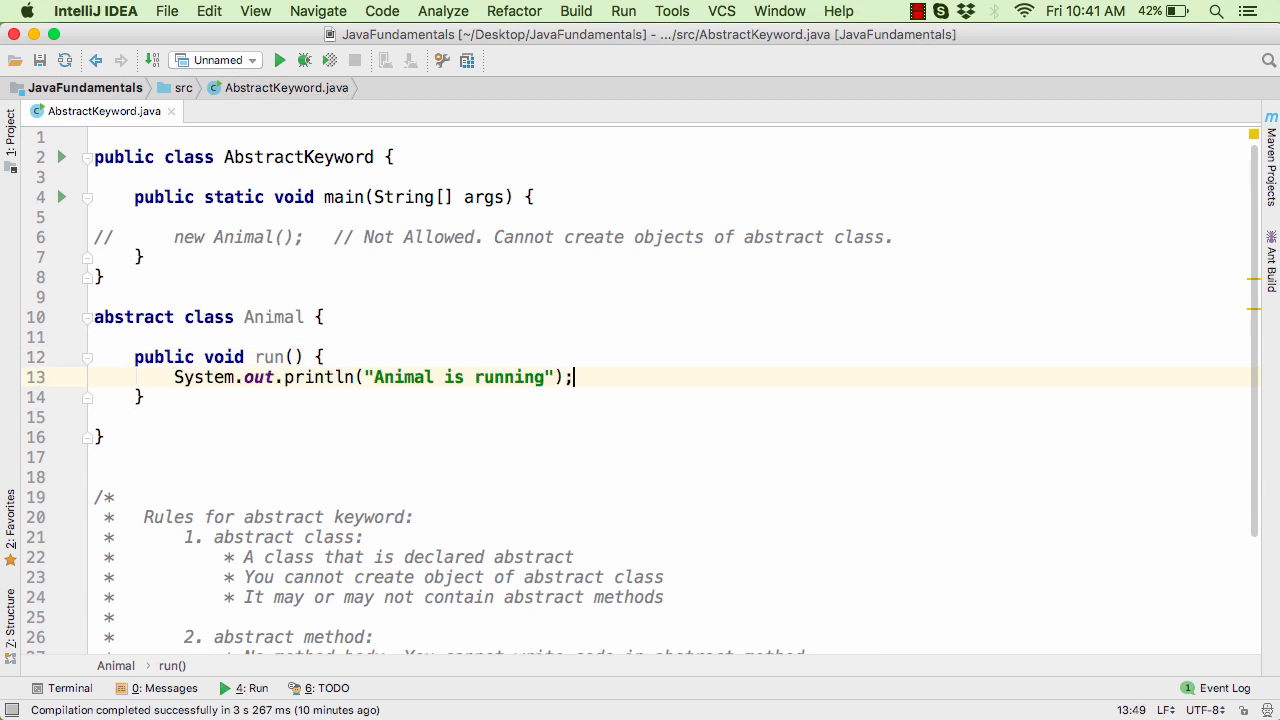
pyautogui.doubleClick(268, 356)
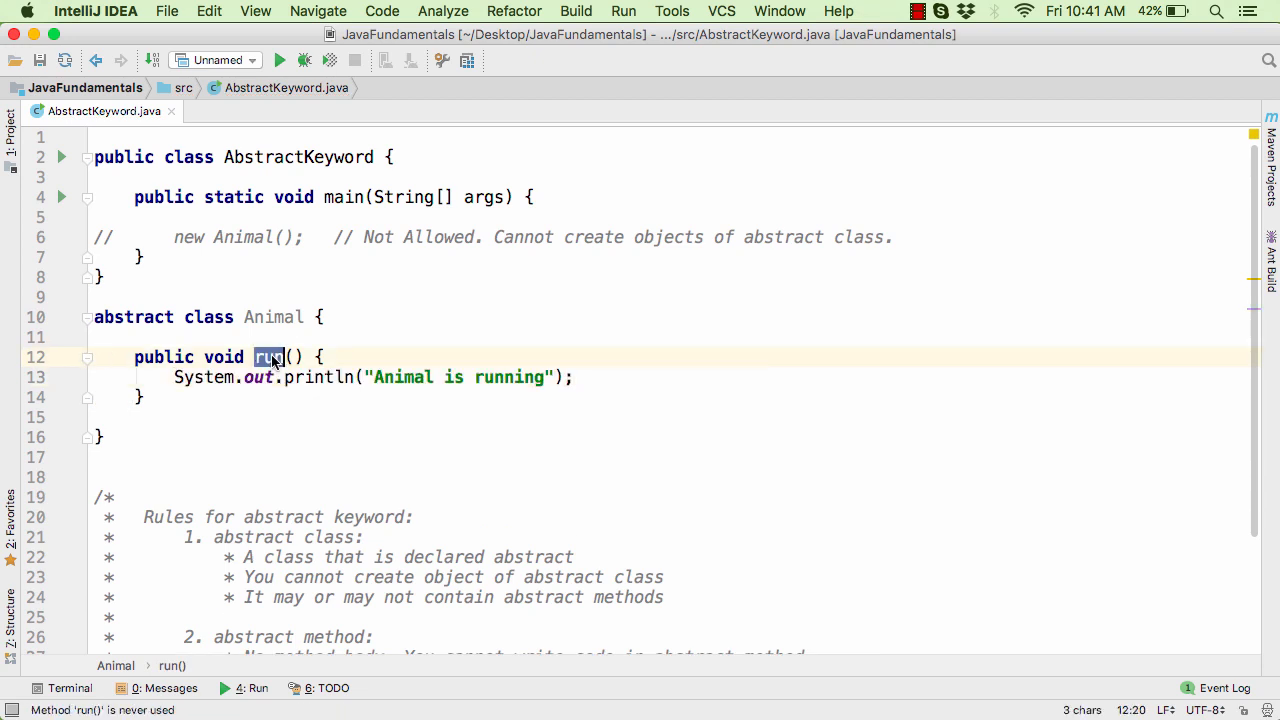
pyautogui.doubleClick(320, 376)
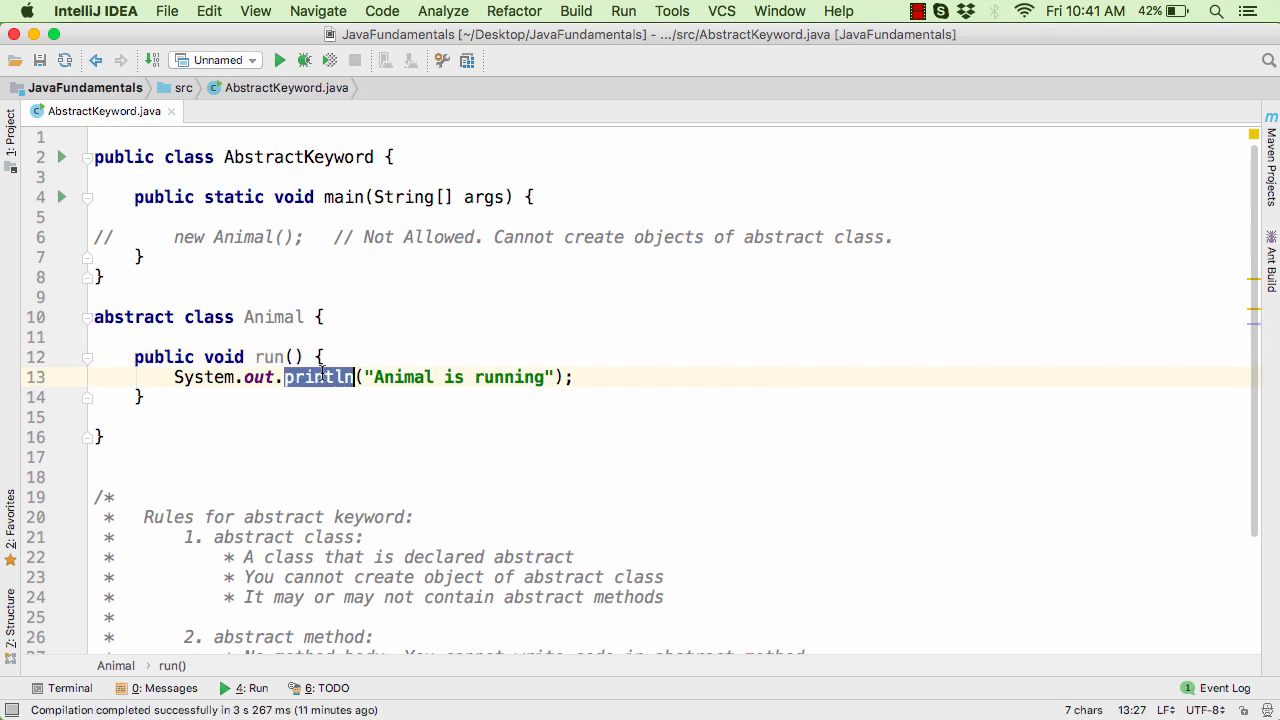
pyautogui.click(324, 376)
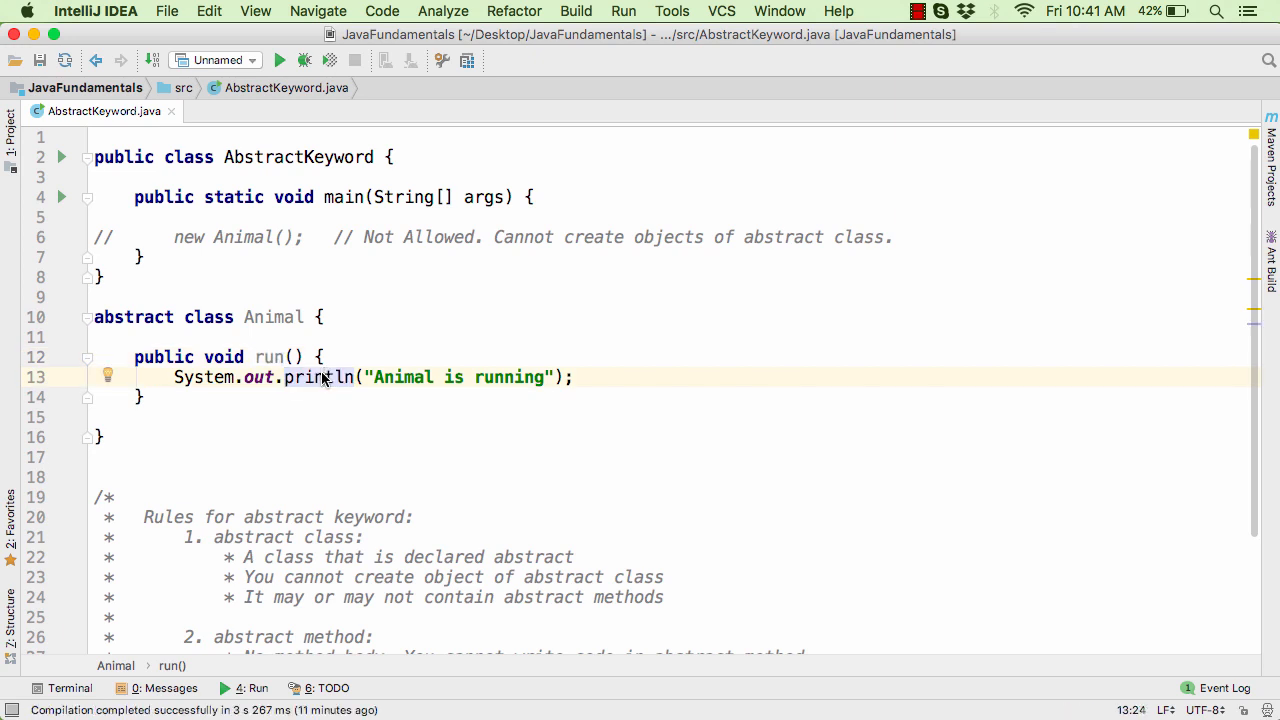
pyautogui.scroll(-3)
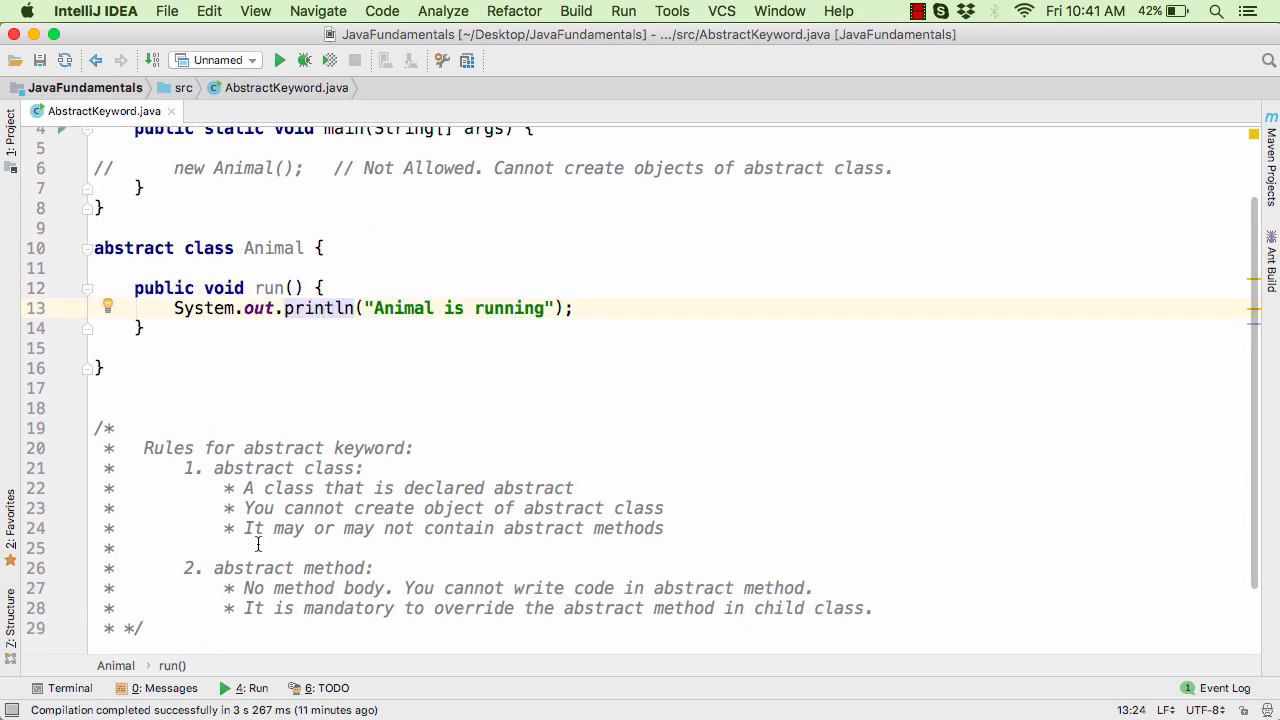
pyautogui.moveTo(240, 528); pyautogui.dragTo(484, 528)
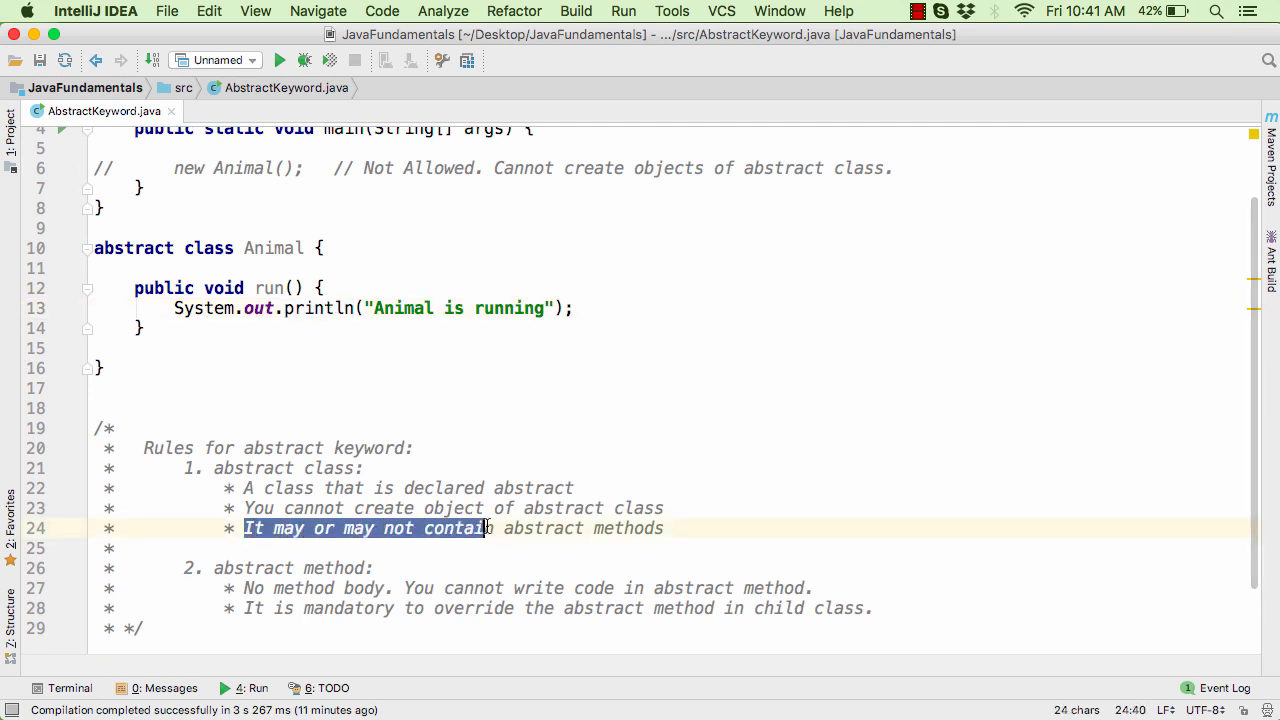
pyautogui.click(664, 528)
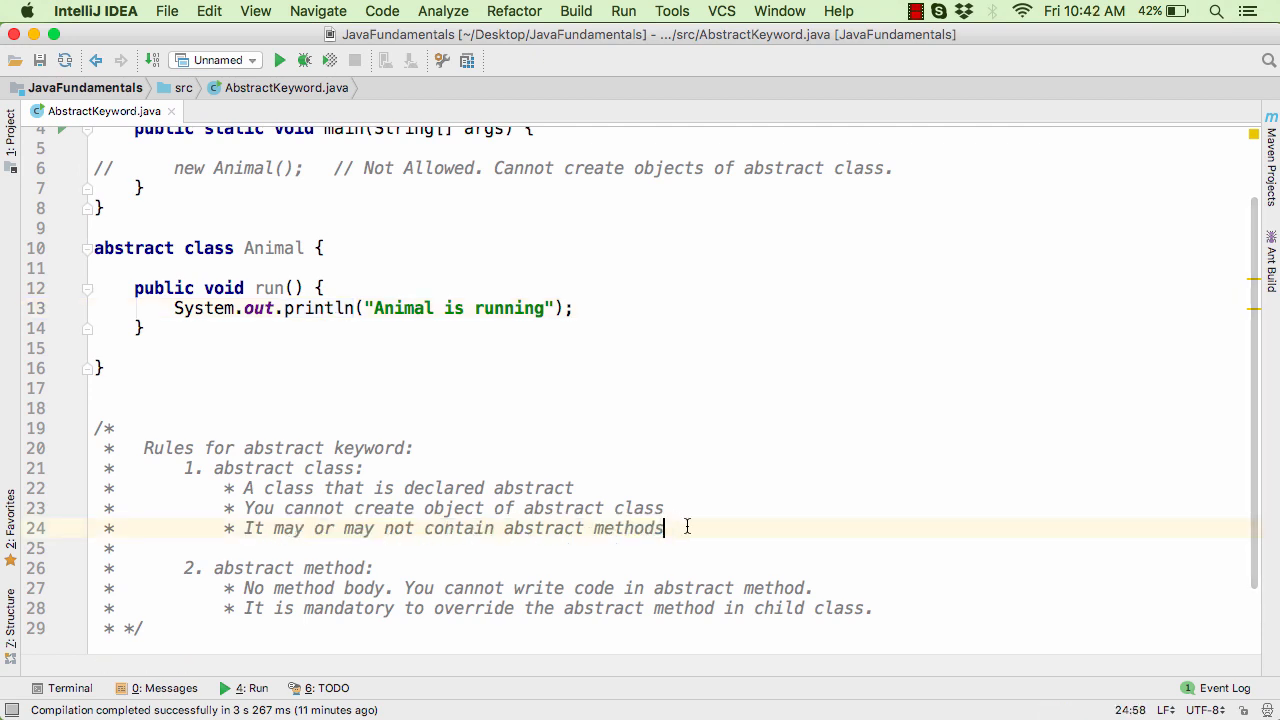
pyautogui.doubleClick(544, 528)
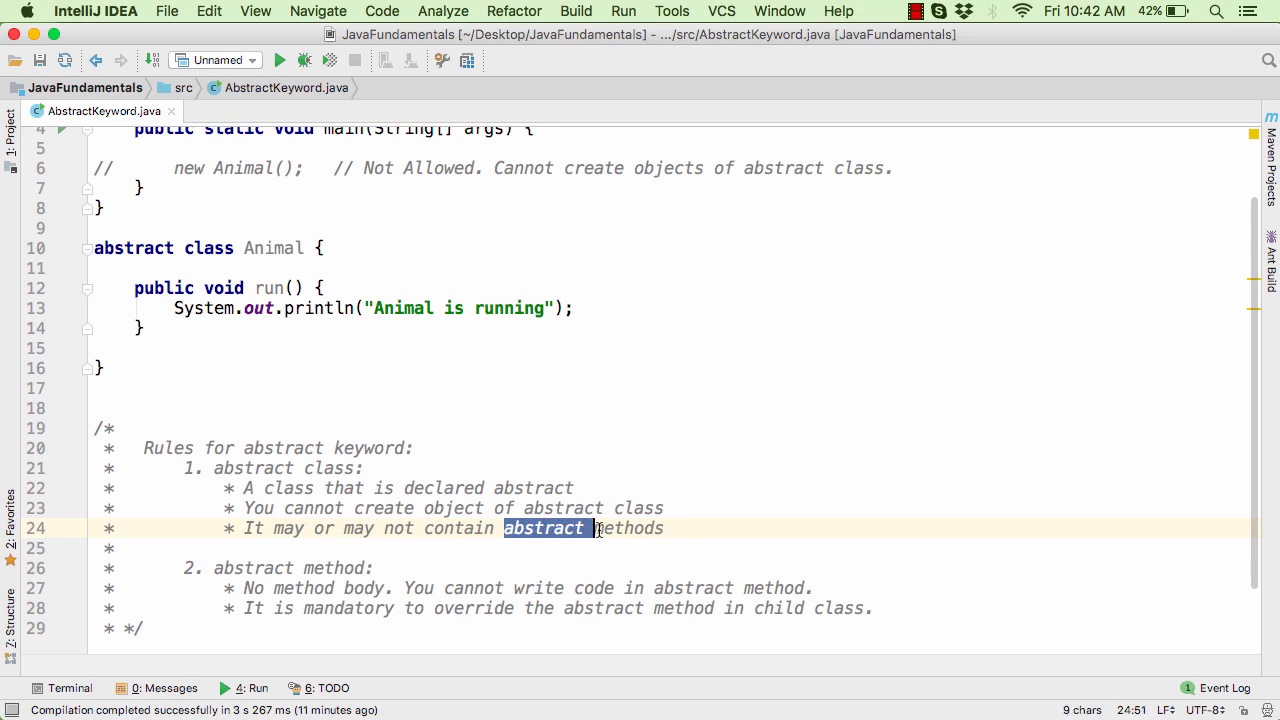
pyautogui.click(688, 528)
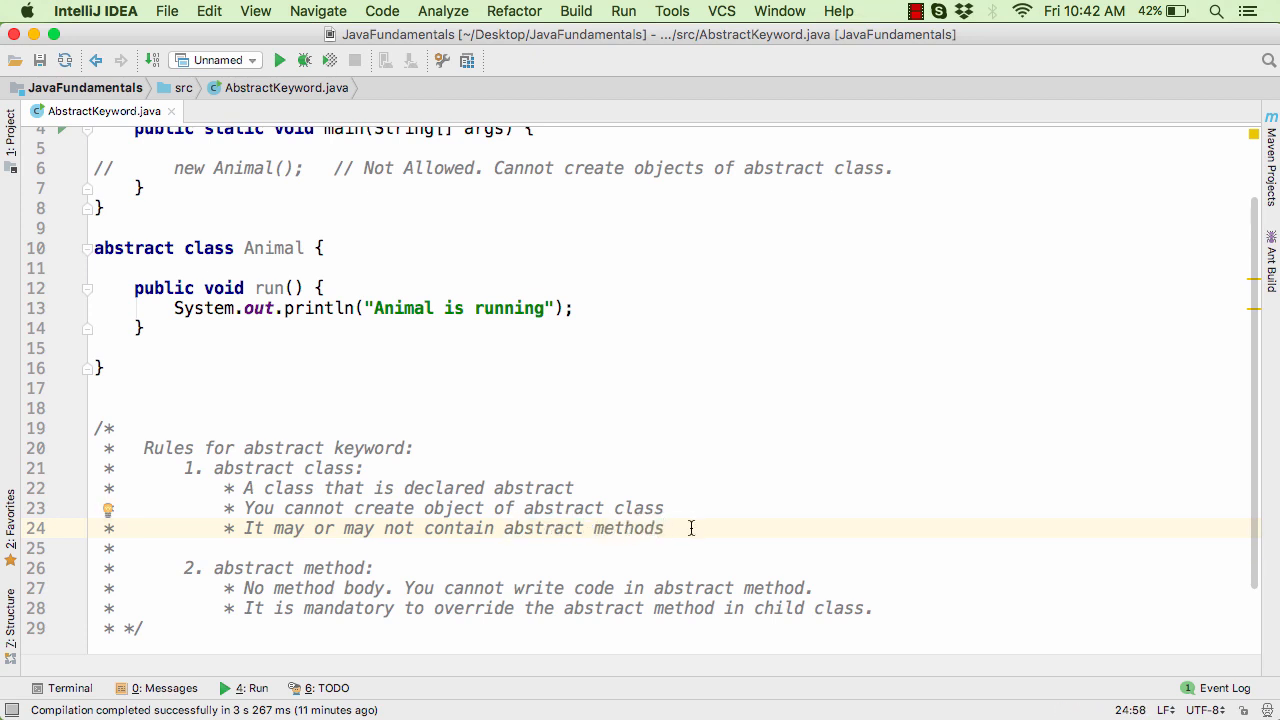
pyautogui.scroll(3)
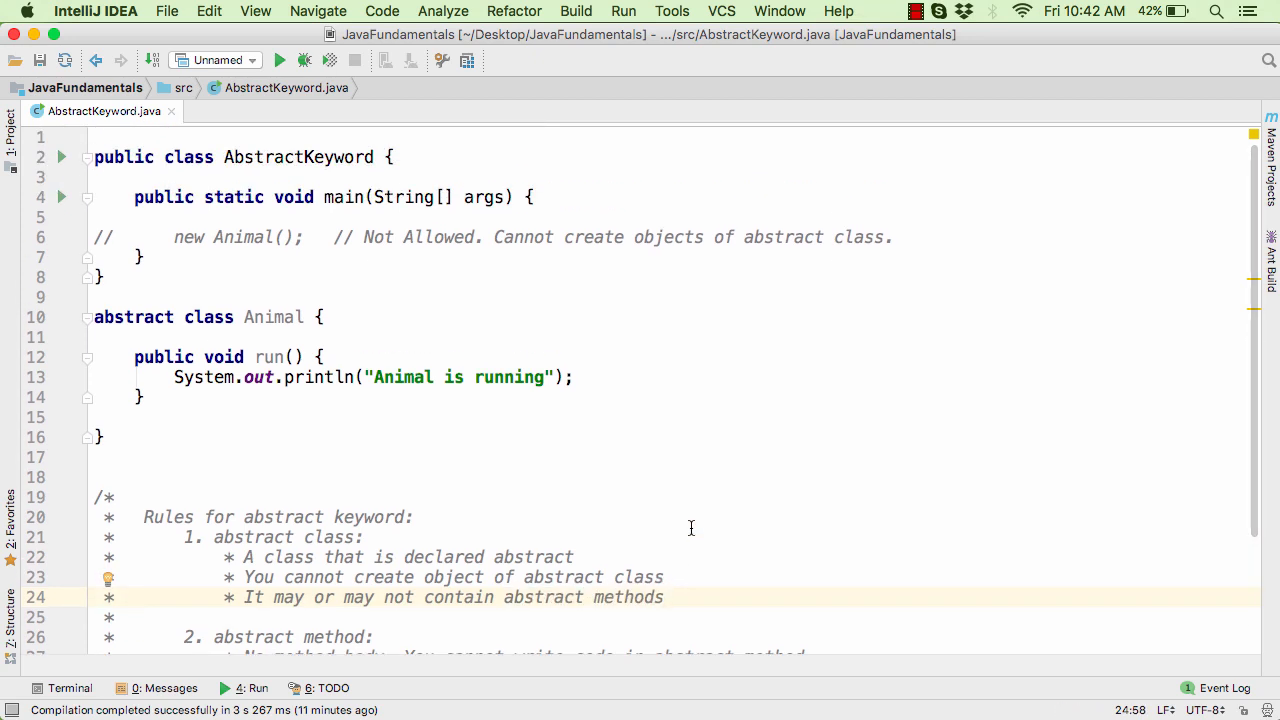